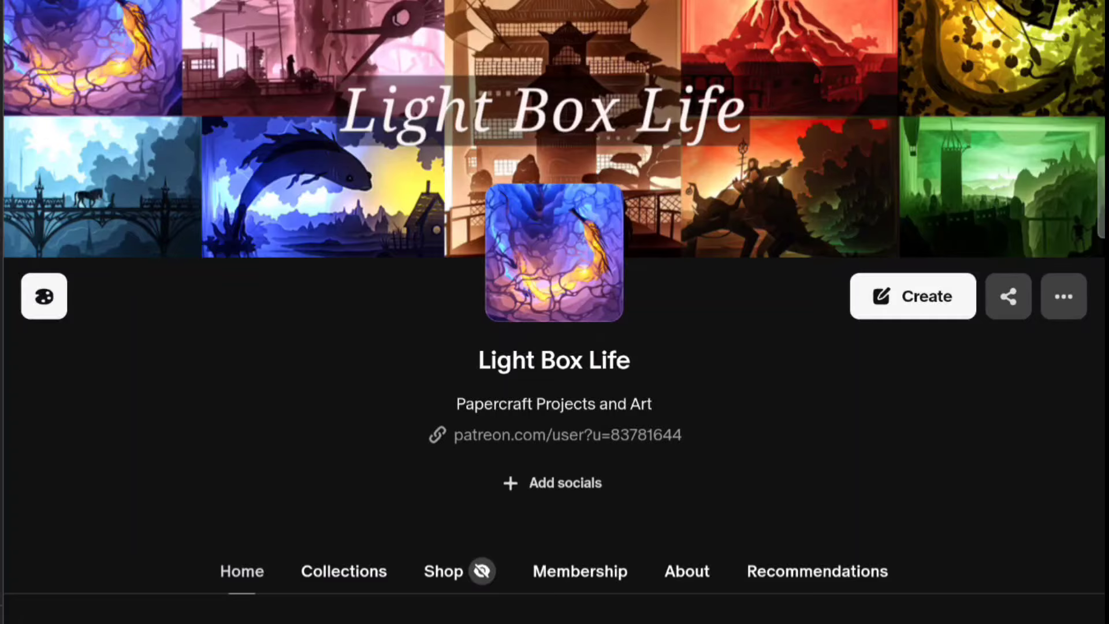
scroll(down, 3)
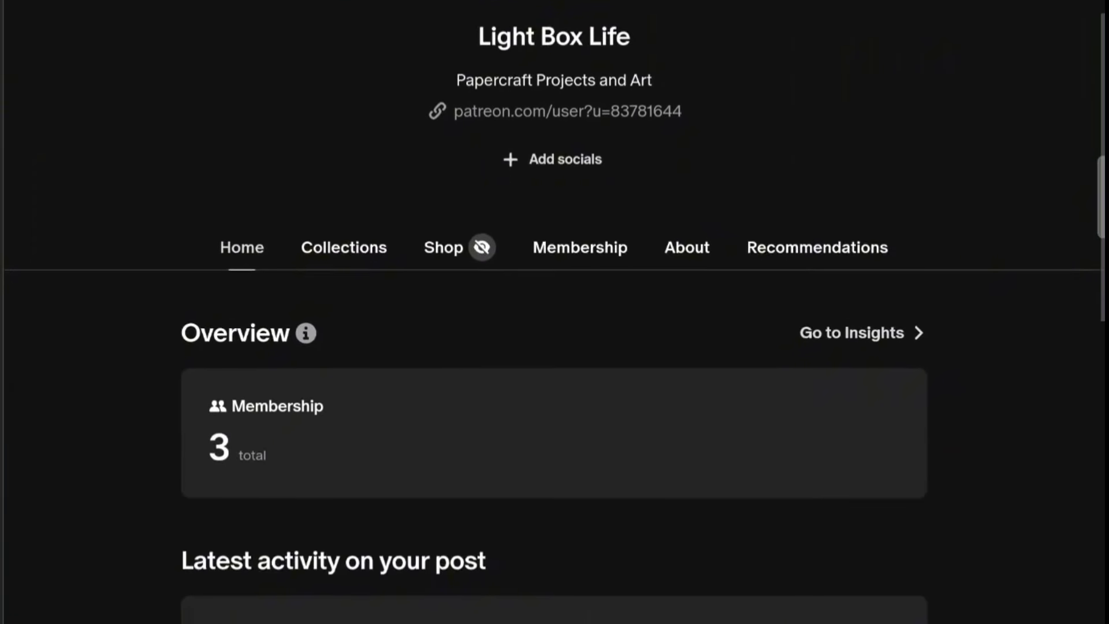
scroll(down, 3)
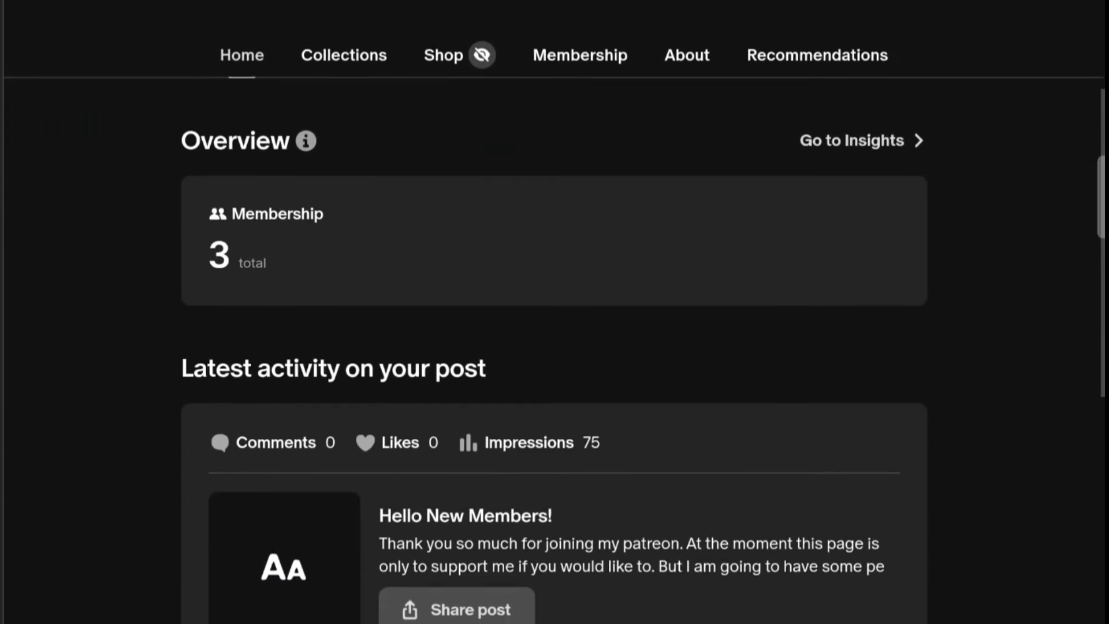
scroll(down, 3)
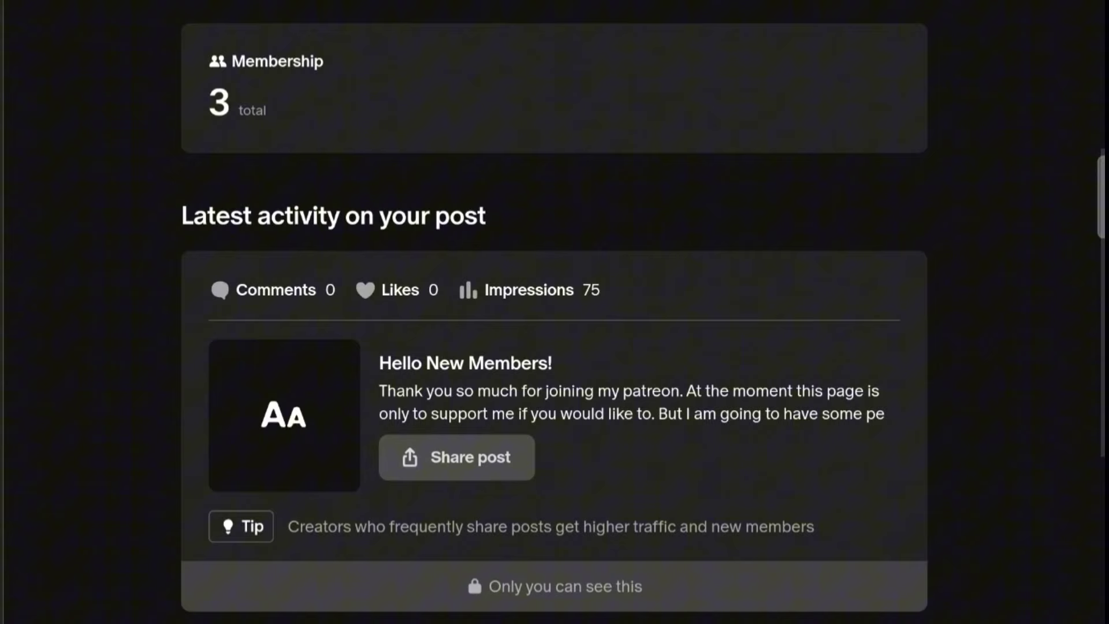
scroll(down, 3)
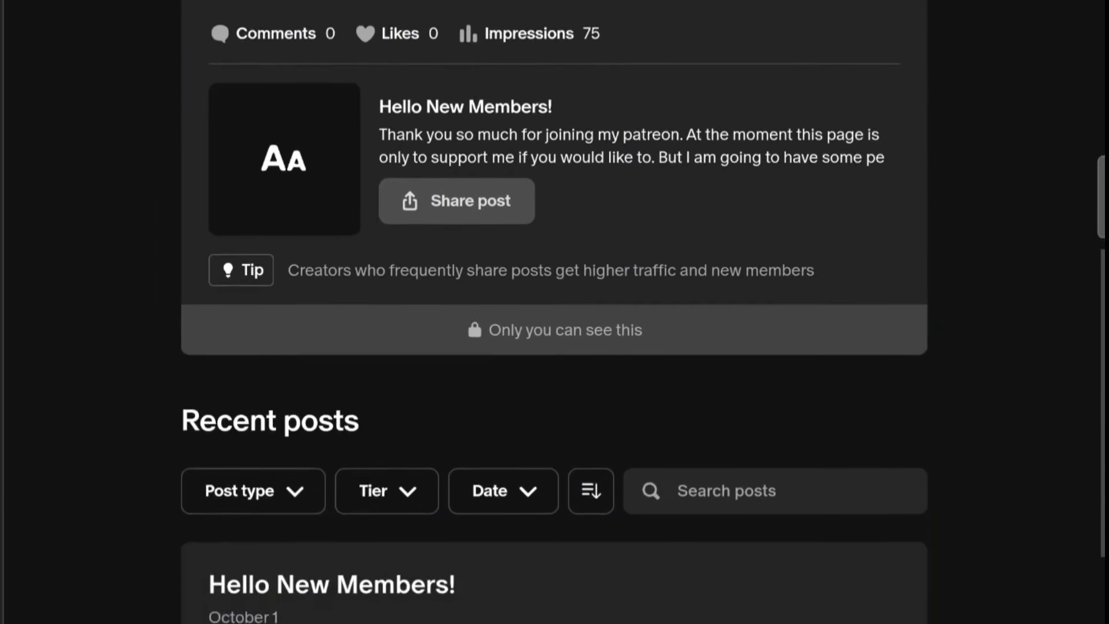
scroll(down, 3)
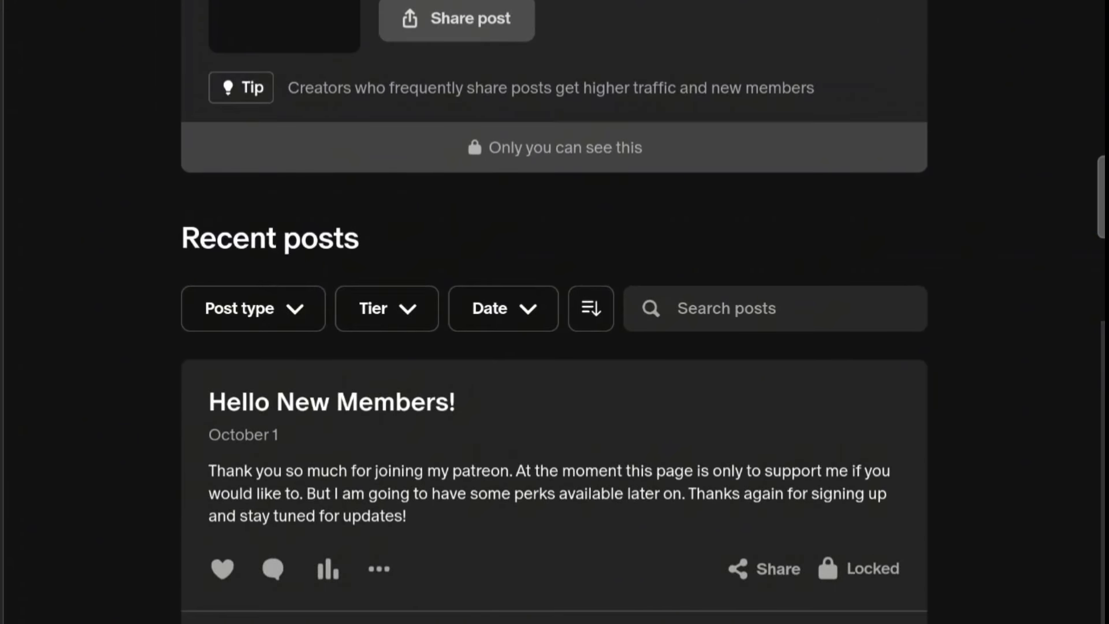
scroll(down, 3)
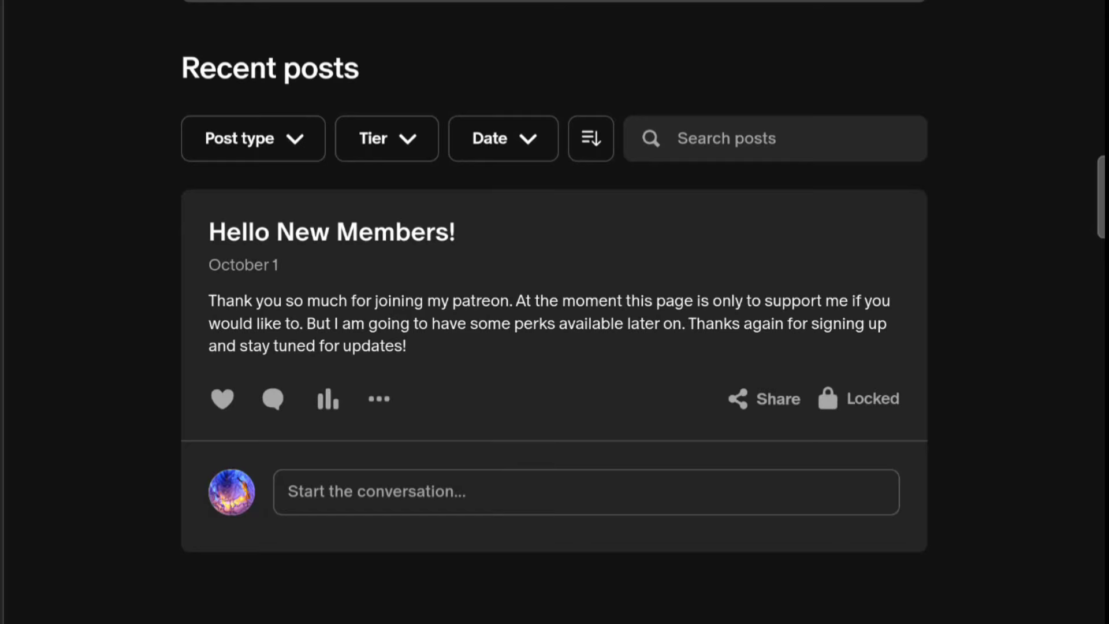